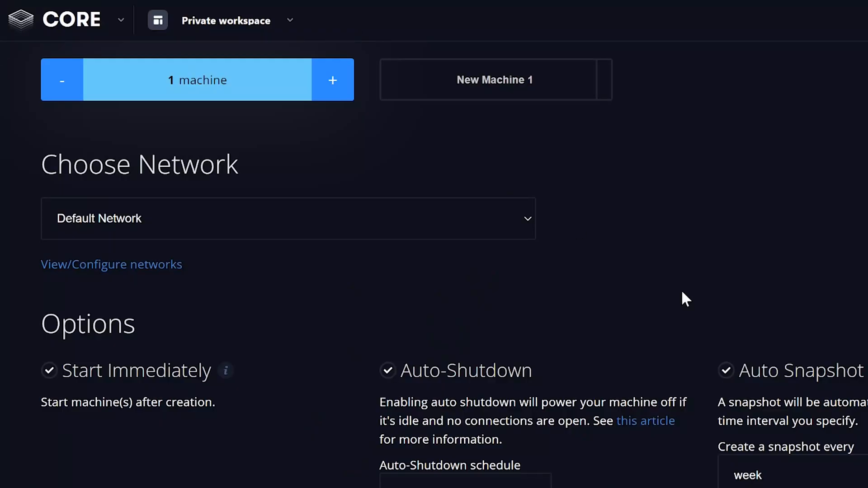
Review the machine creation options and give the machine a static Public IP
scroll(down, 3)
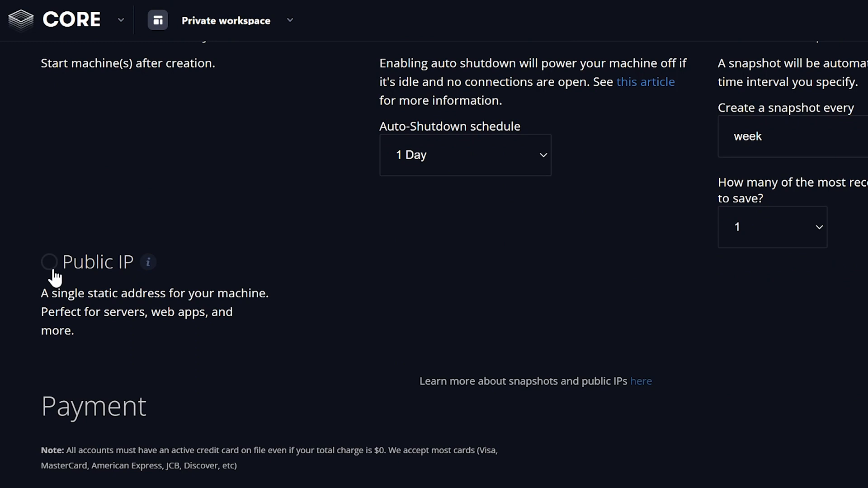
click(49, 262)
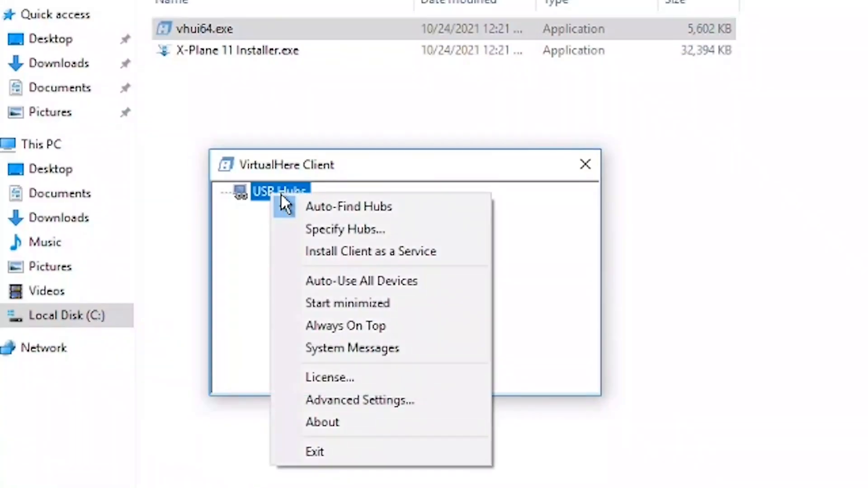
Enable Reverse Connections in the Advanced hub settings and close the dialog
click(345, 229)
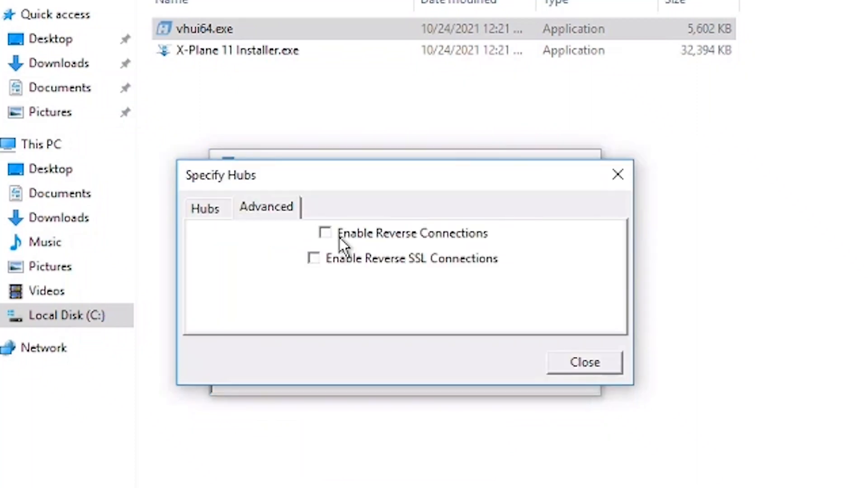
click(325, 232)
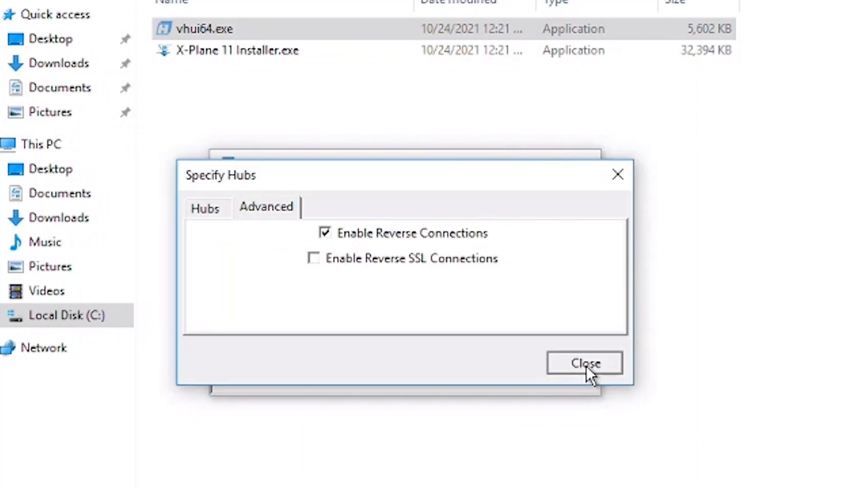
click(584, 363)
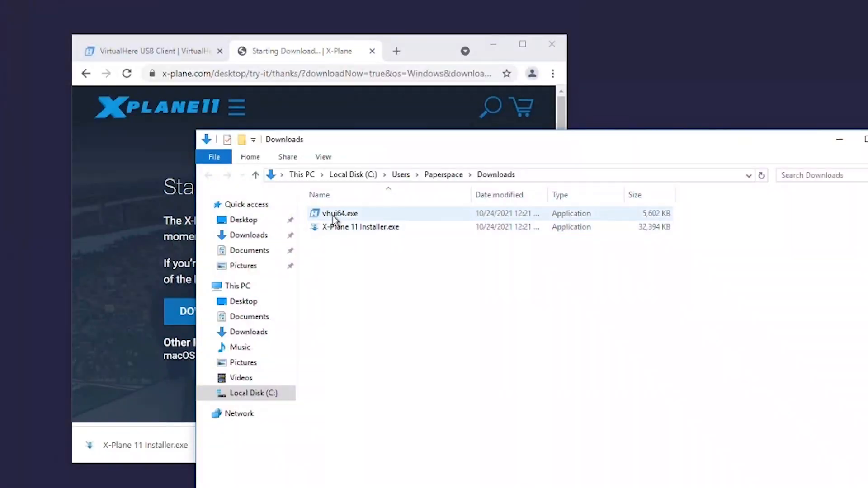
Launch vhui64.exe from the Downloads folder to start the VirtualHere Client
click(338, 214)
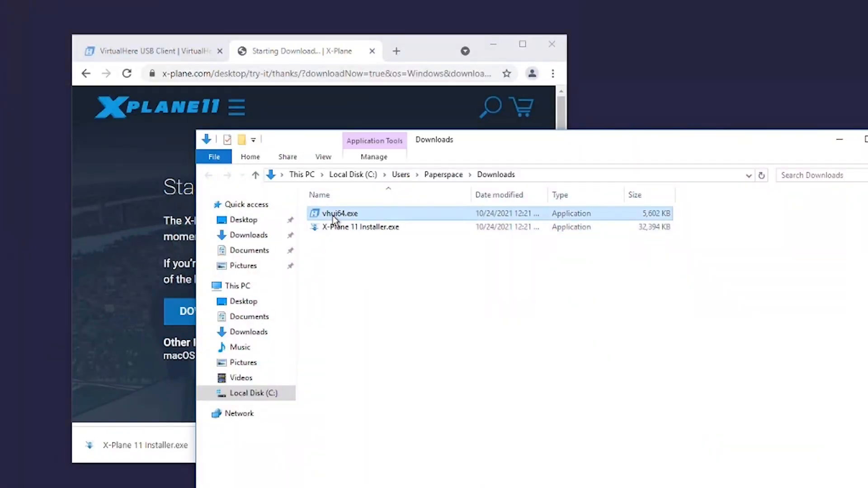
double_click(339, 214)
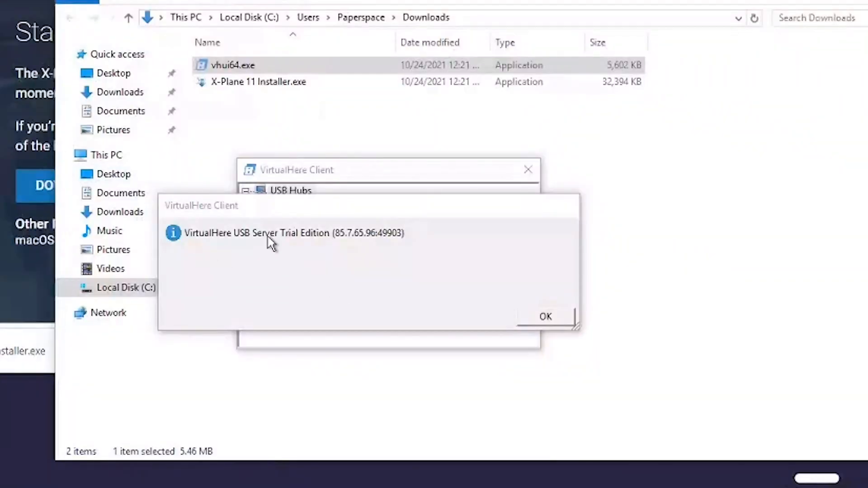
Dismiss the trial notice and mark the Logitech Extreme 3D joystick as used by you
click(545, 316)
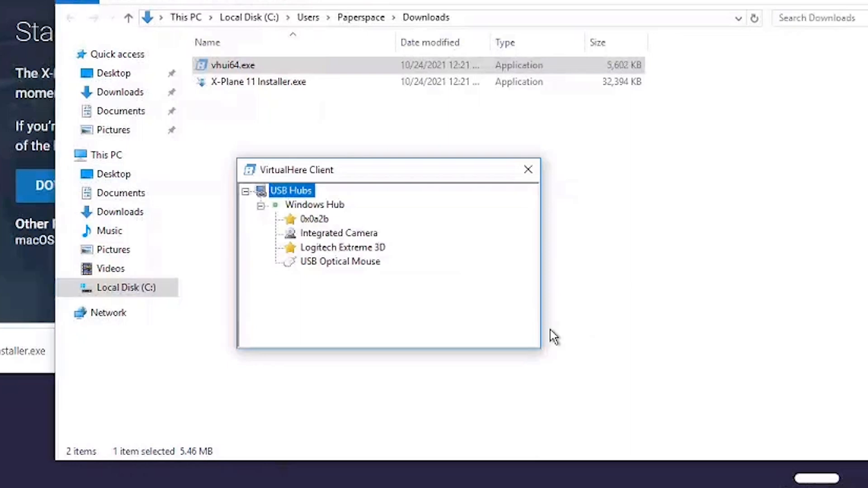
mouse_move(339, 254)
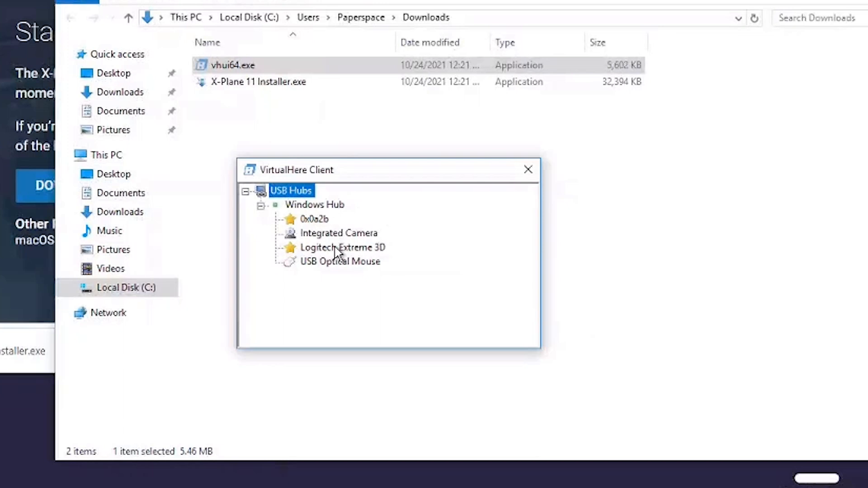
right_click(342, 248)
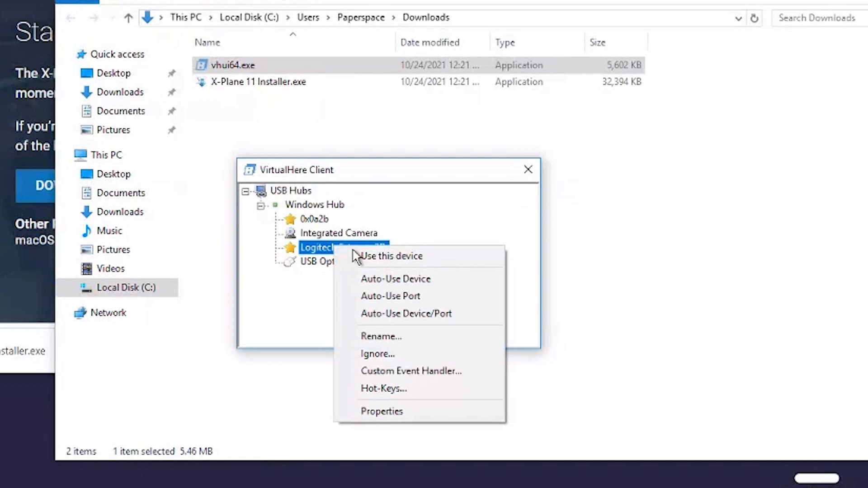
click(392, 256)
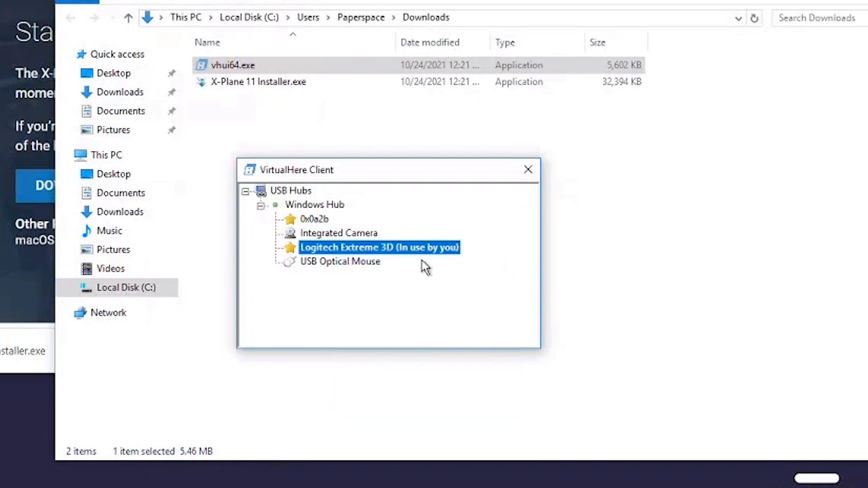
mouse_move(397, 259)
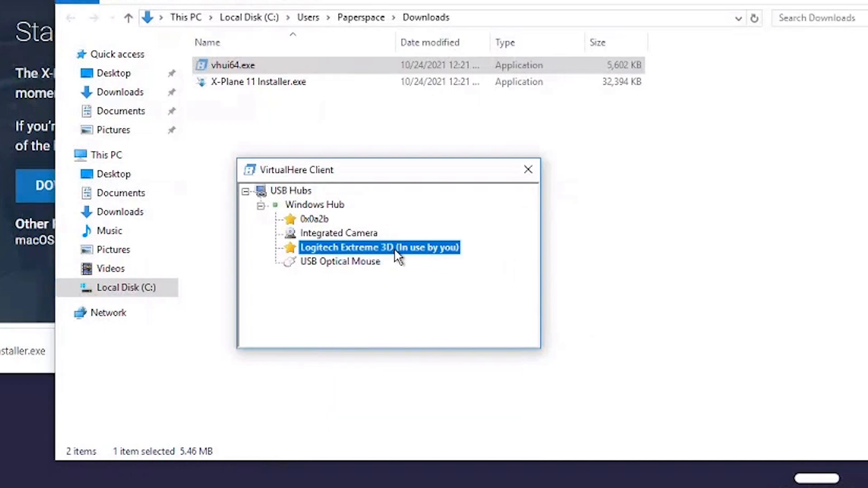